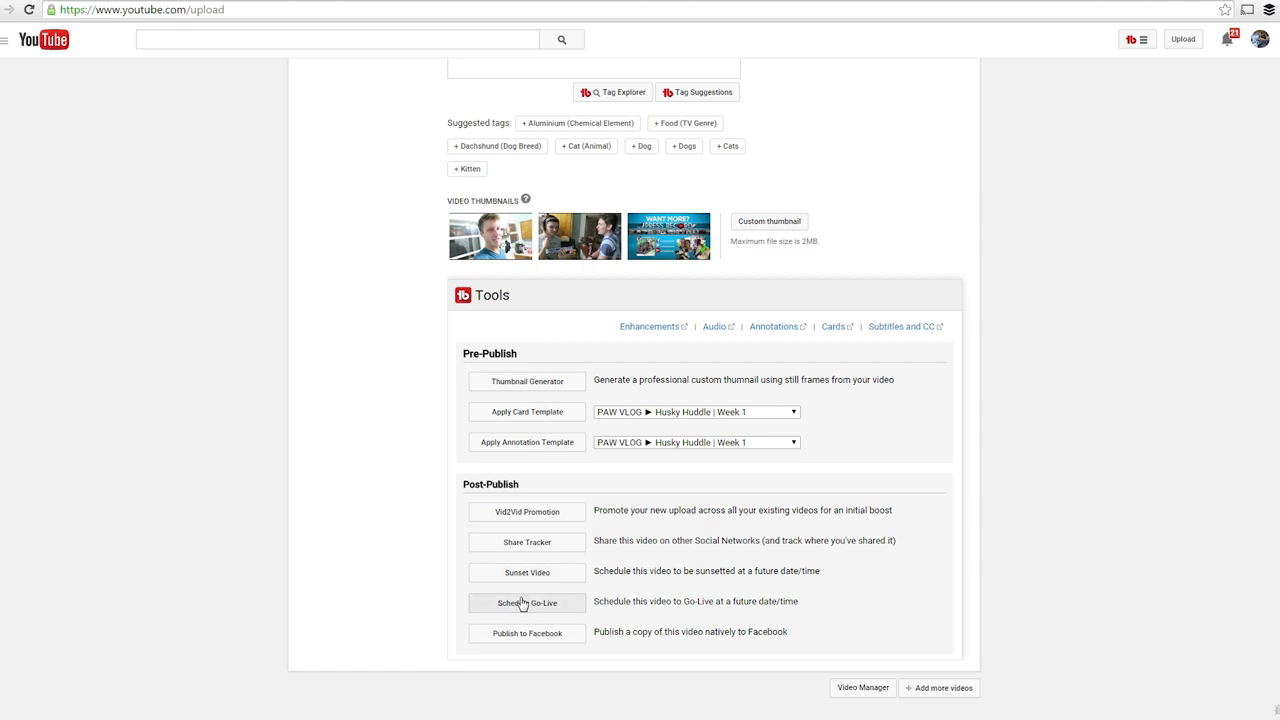
Step: Review the go-live scheduling options: chosen go-live time and privacy setting for publishing
left_click(526, 602)
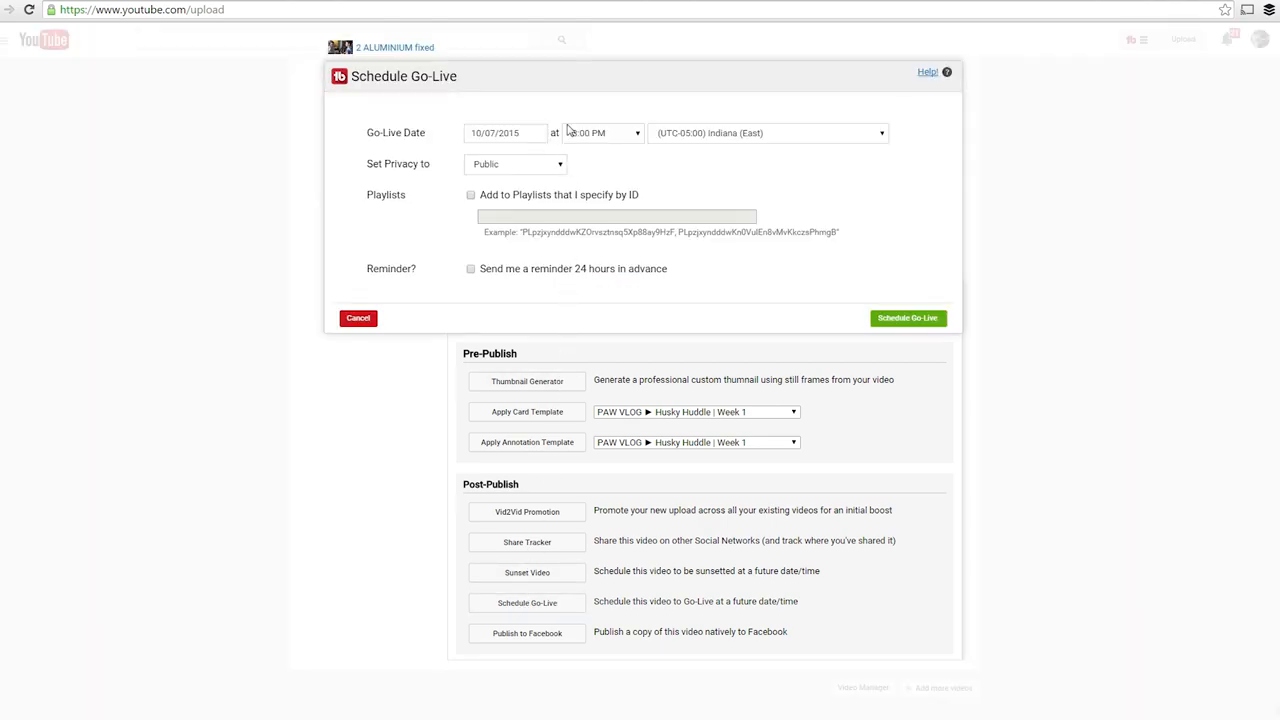
left_click(602, 132)
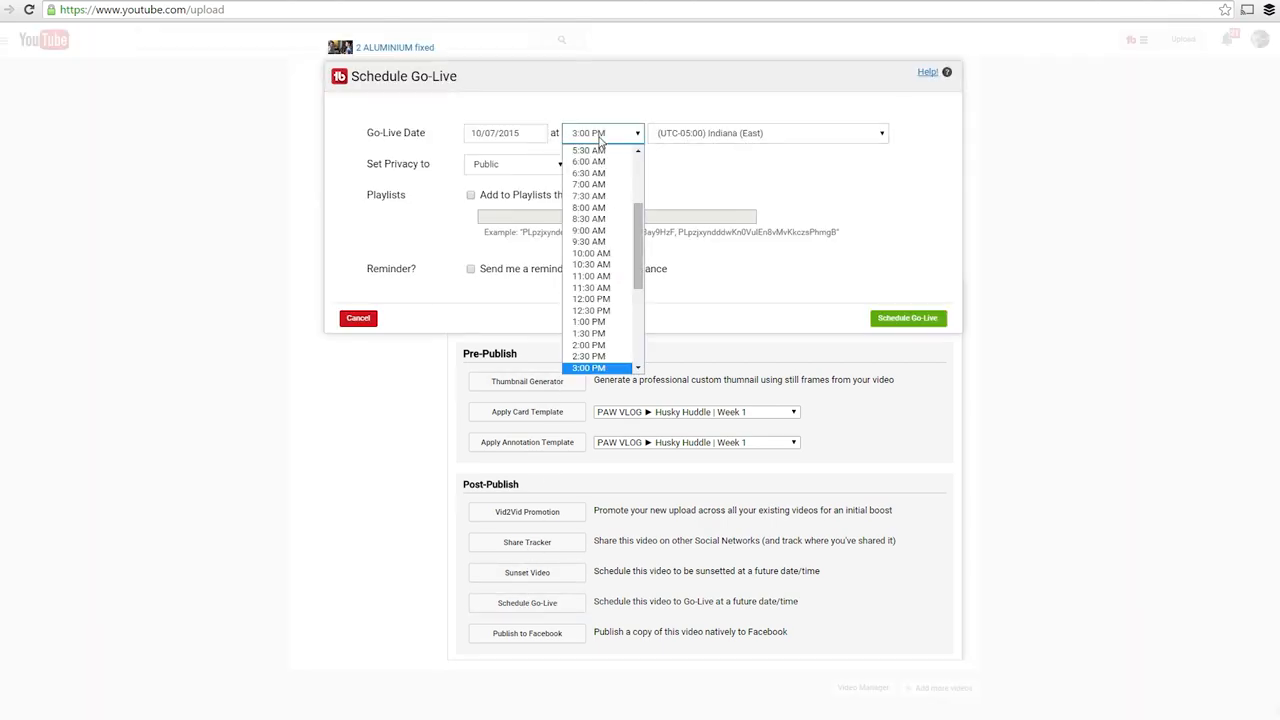
left_click(504, 132)
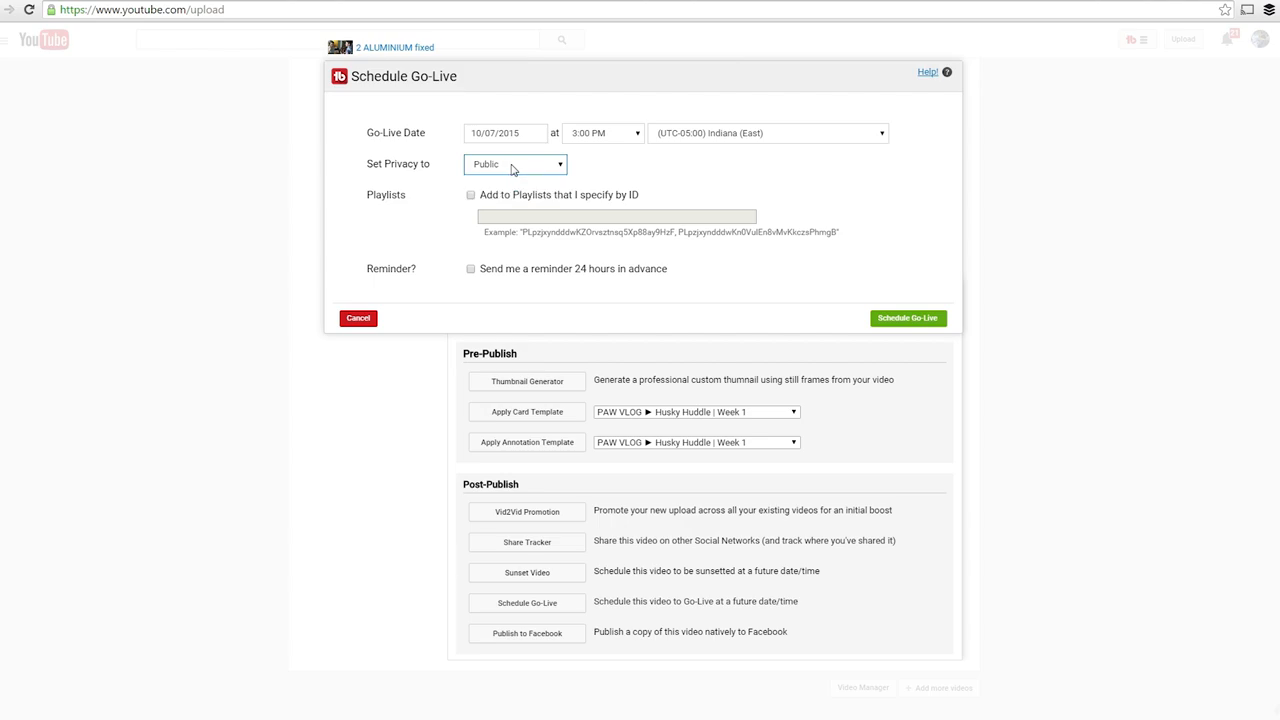
left_click(906, 318)
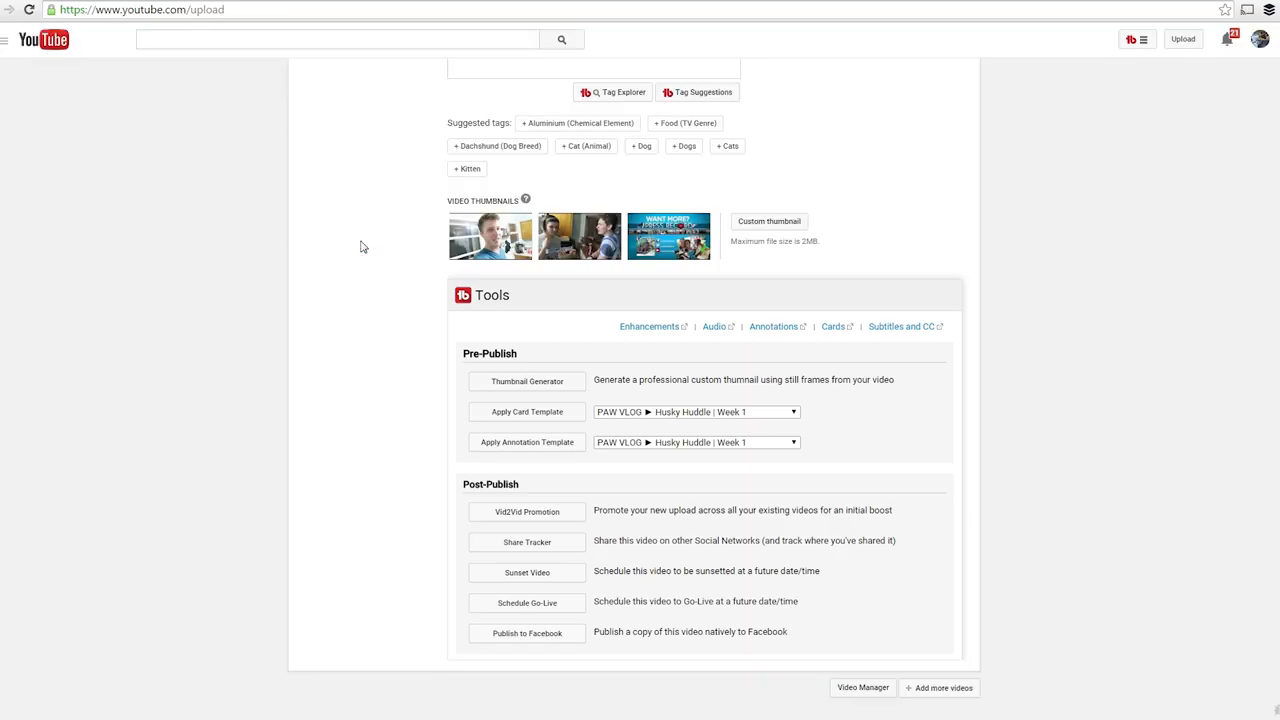
mouse_move(524, 558)
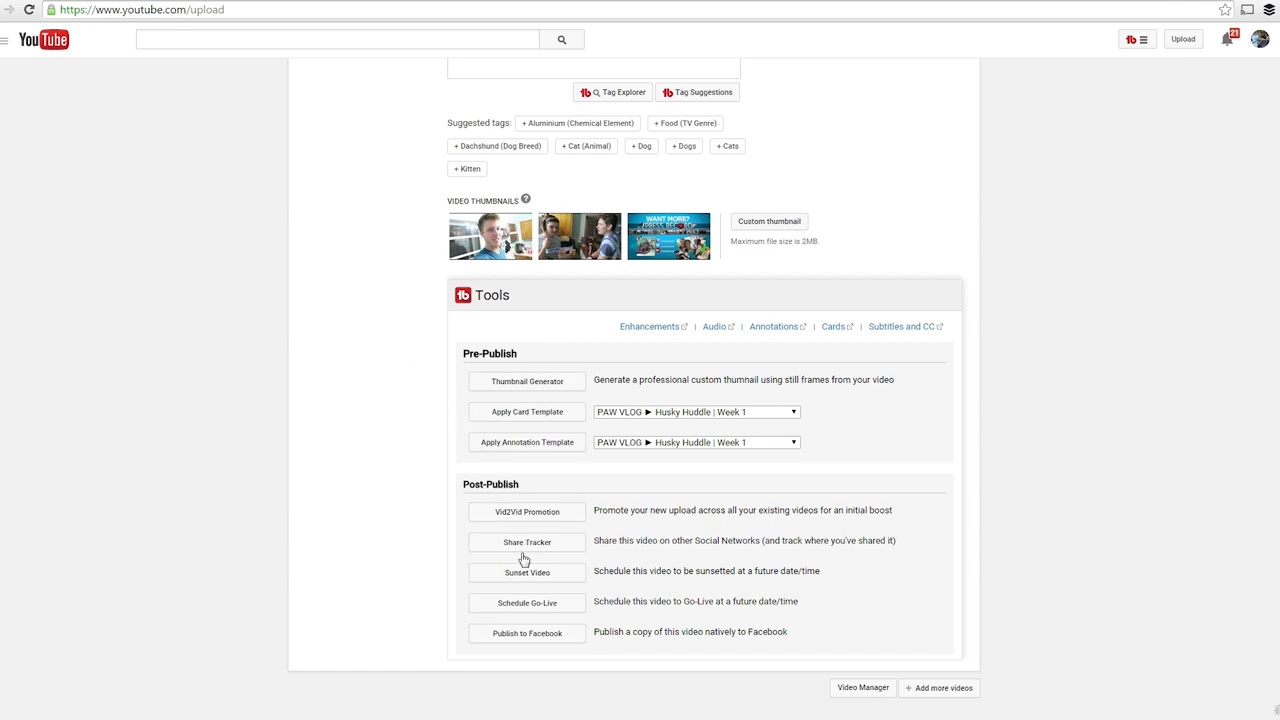
Step: Review the Sunset Video options: 10/07/2015 3:00 PM, private, remove from playlists, reminder
left_click(528, 572)
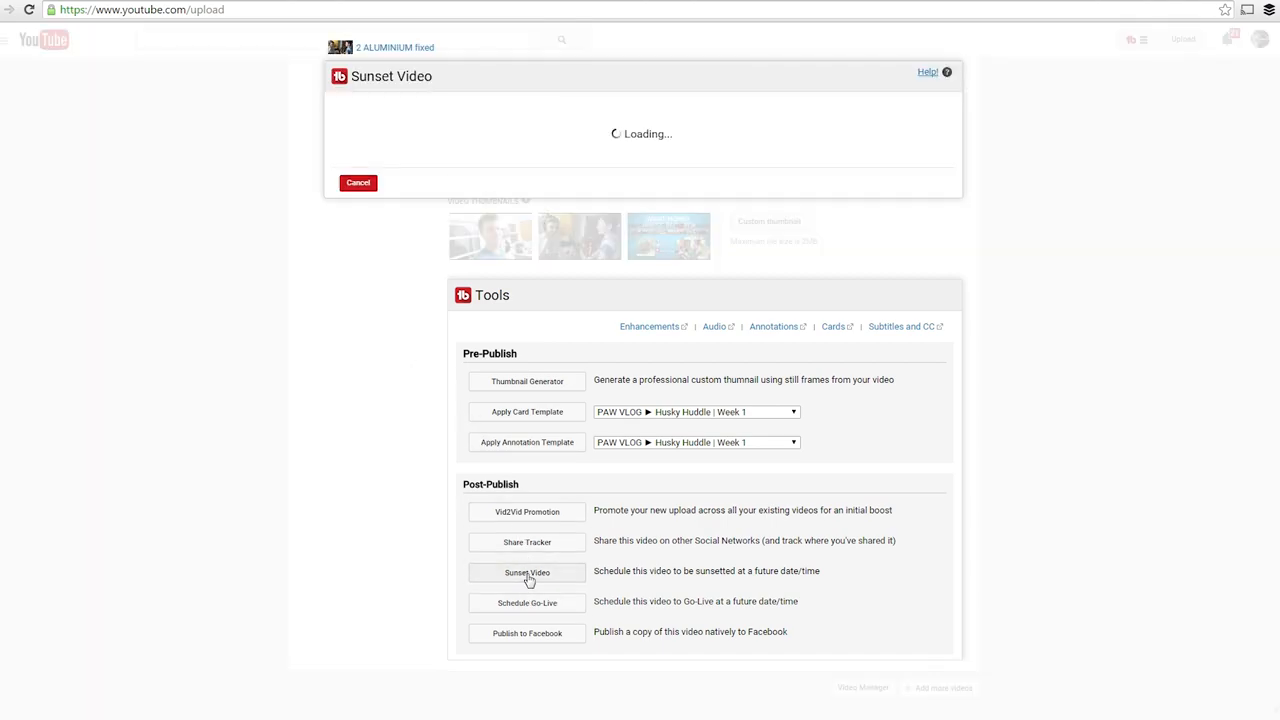
left_click(528, 572)
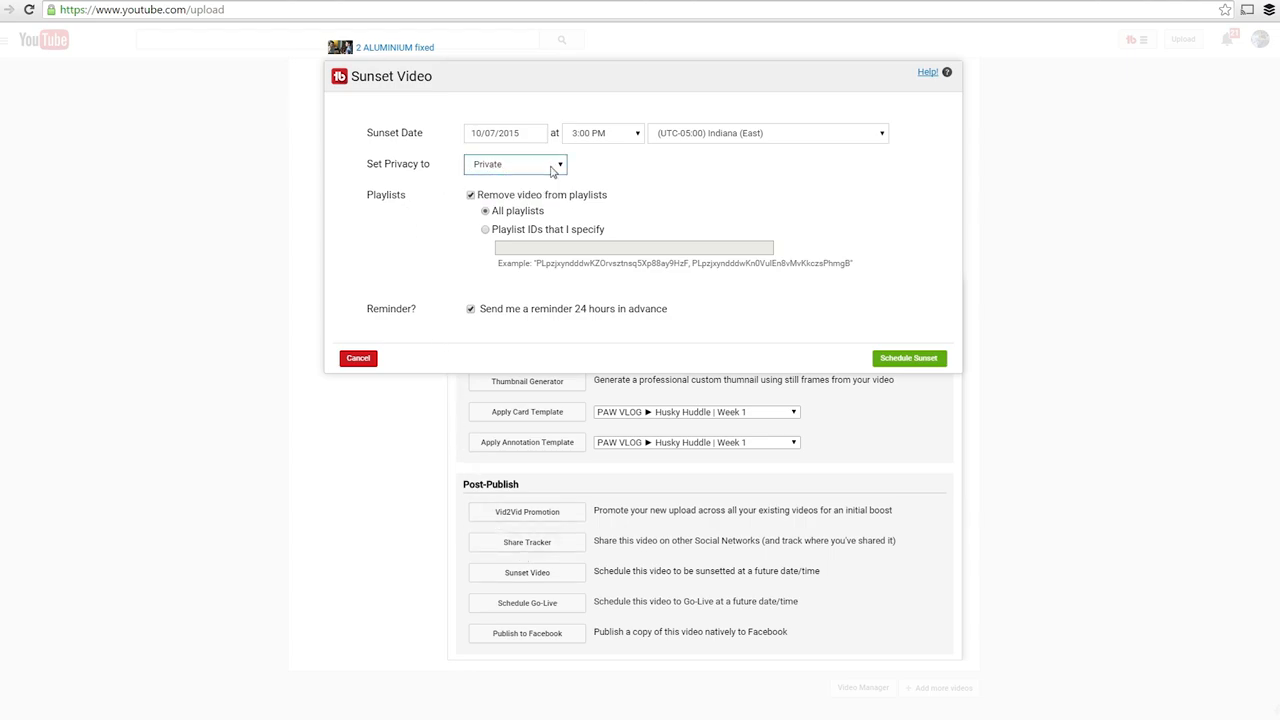
mouse_move(850, 160)
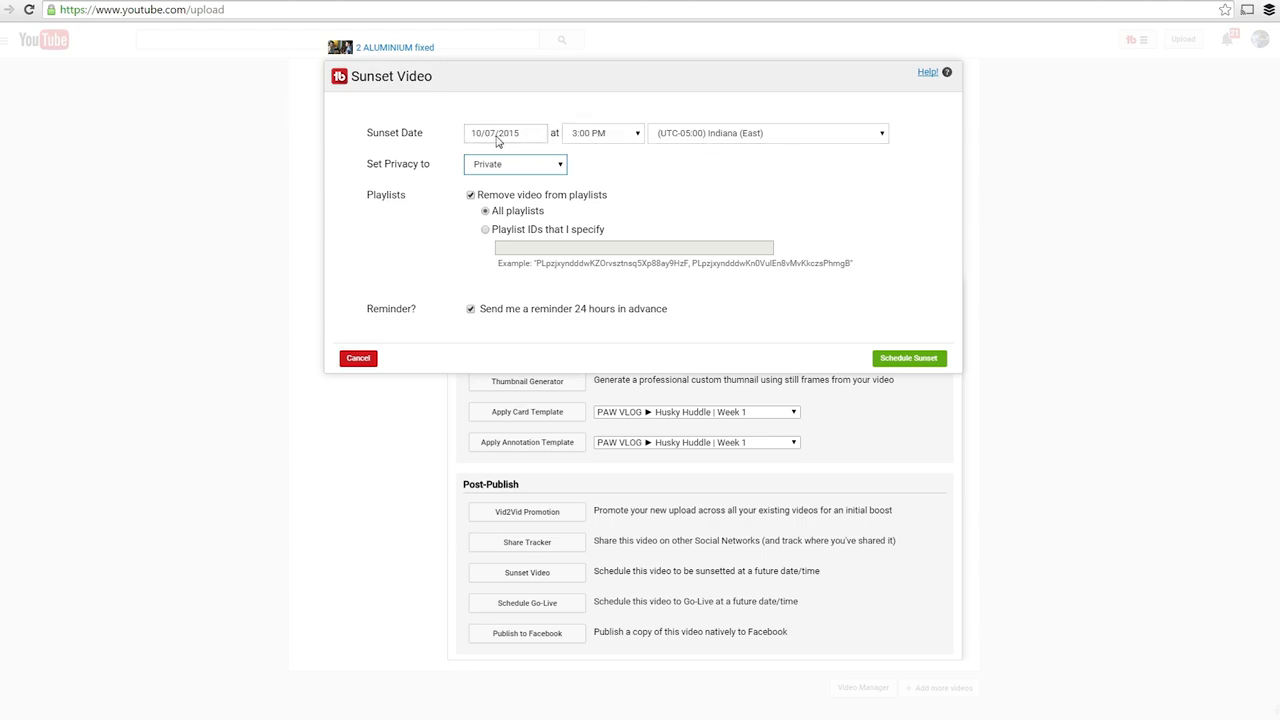
mouse_move(790, 180)
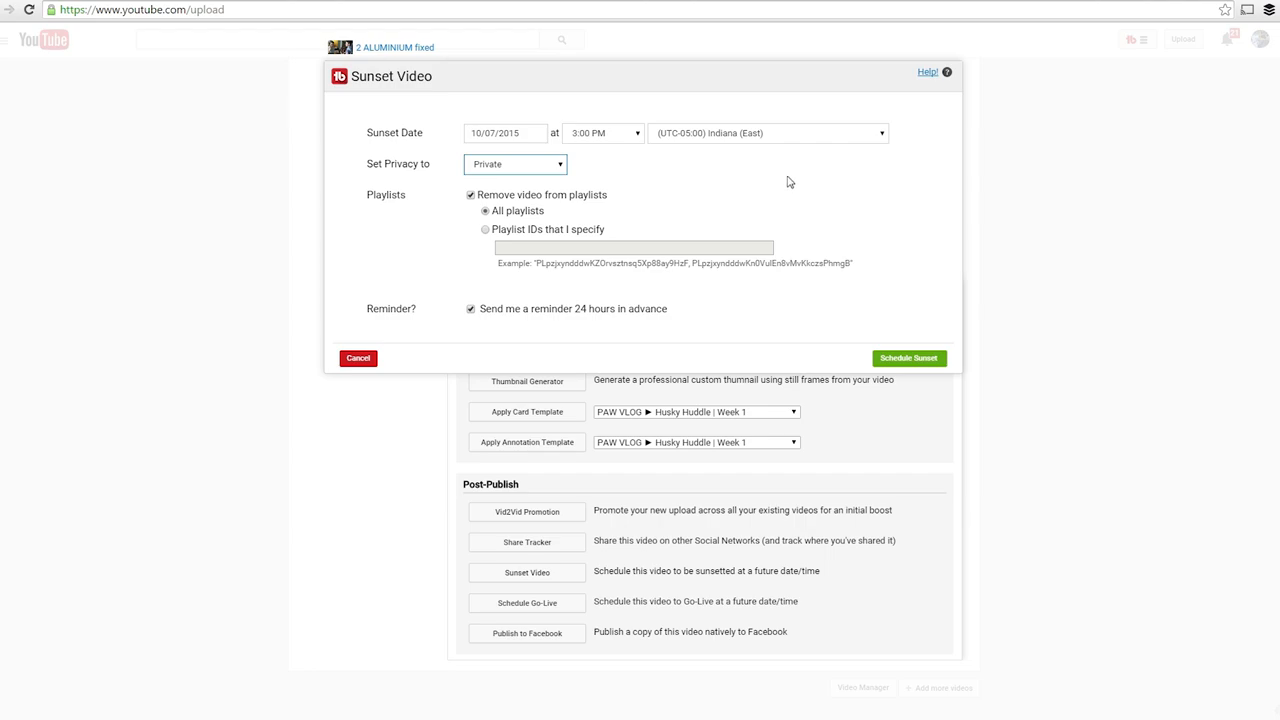
mouse_move(404, 272)
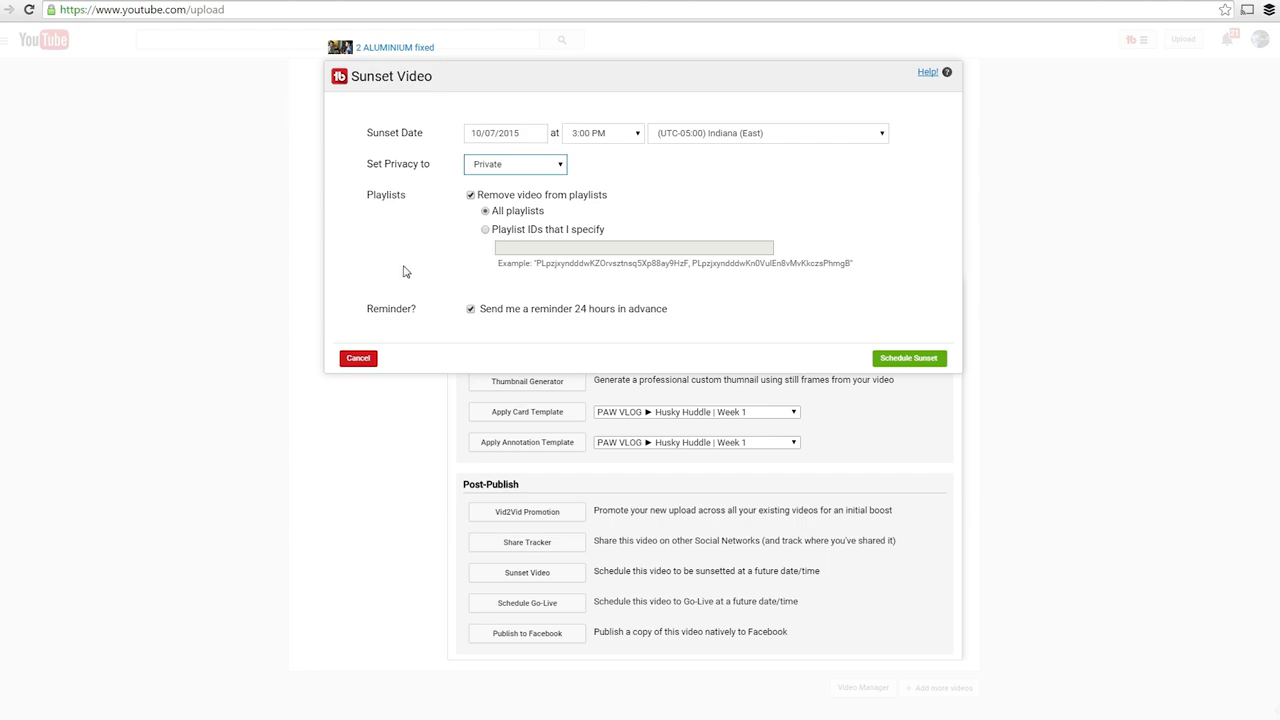
left_click(356, 356)
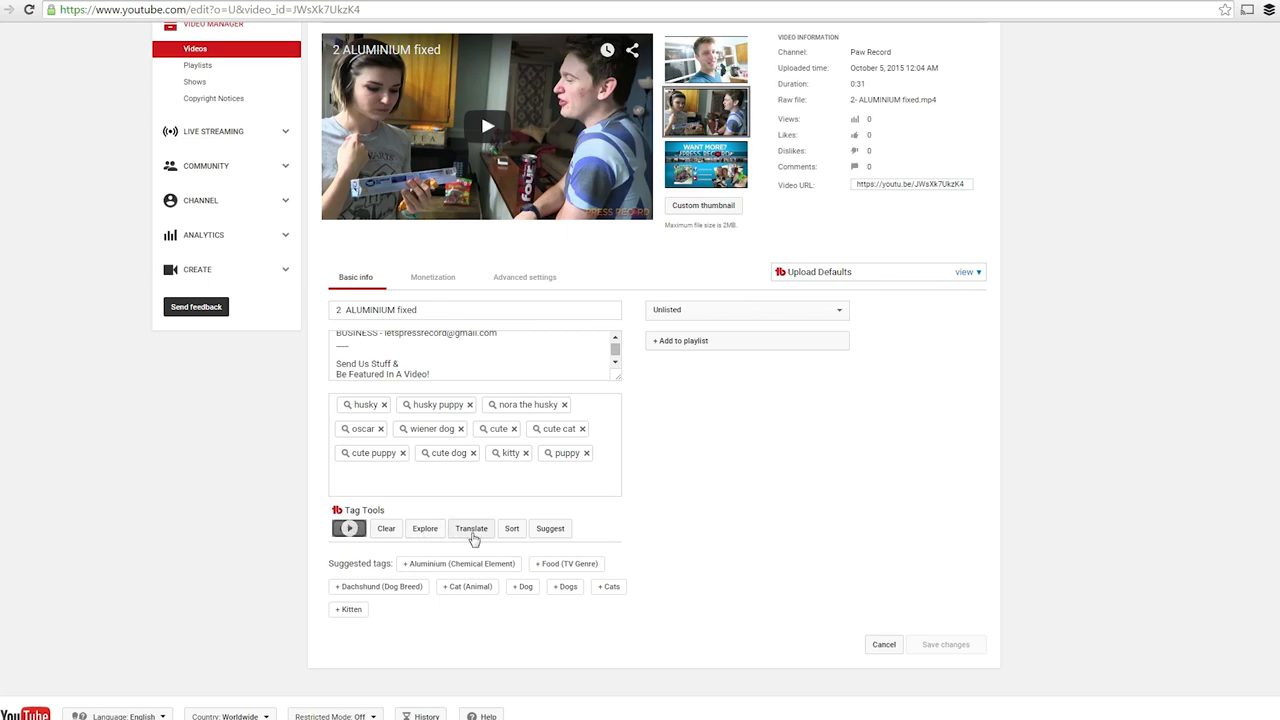
mouse_move(512, 528)
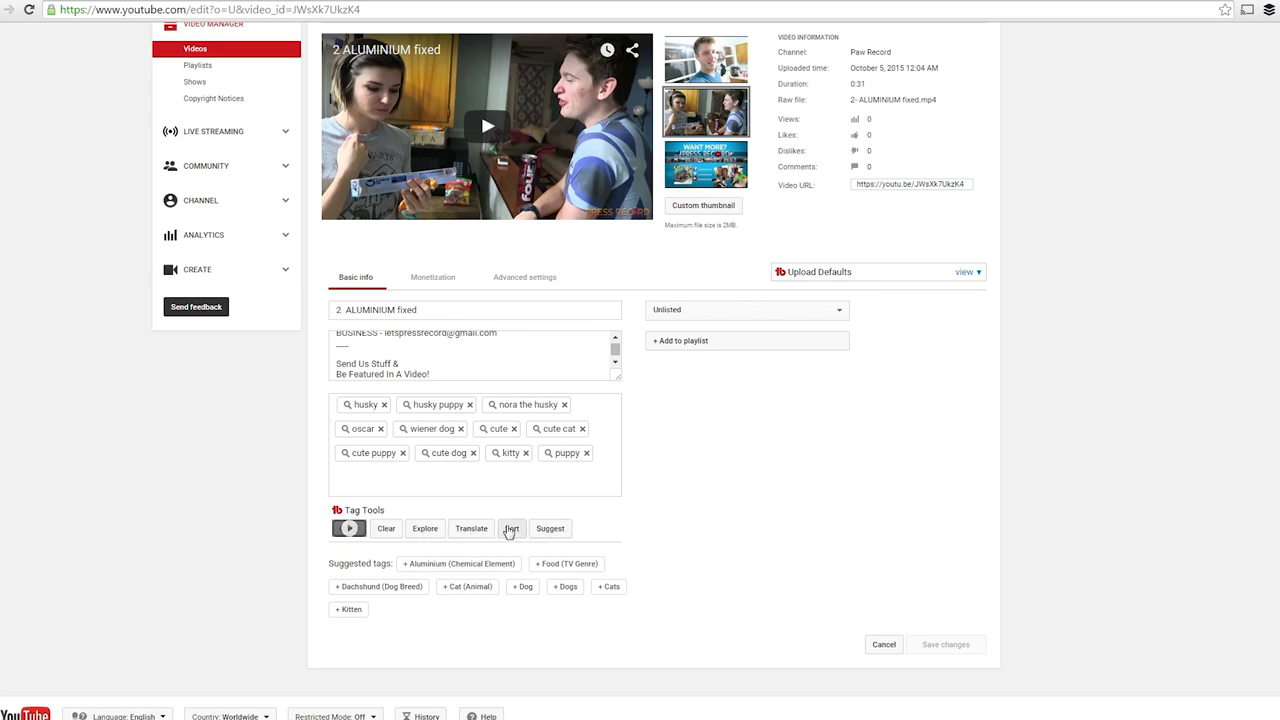
Step: Sort the tags so kitty and puppy come first and apply the new order
left_click(512, 528)
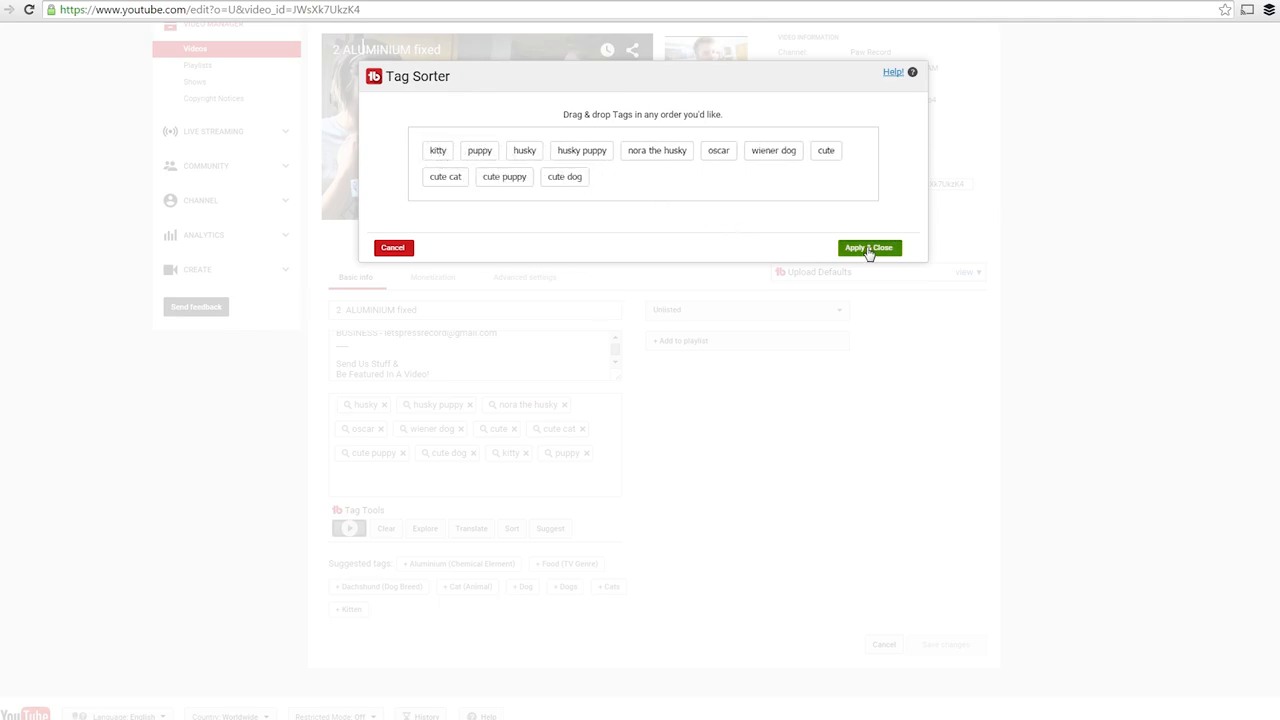
left_click(868, 248)
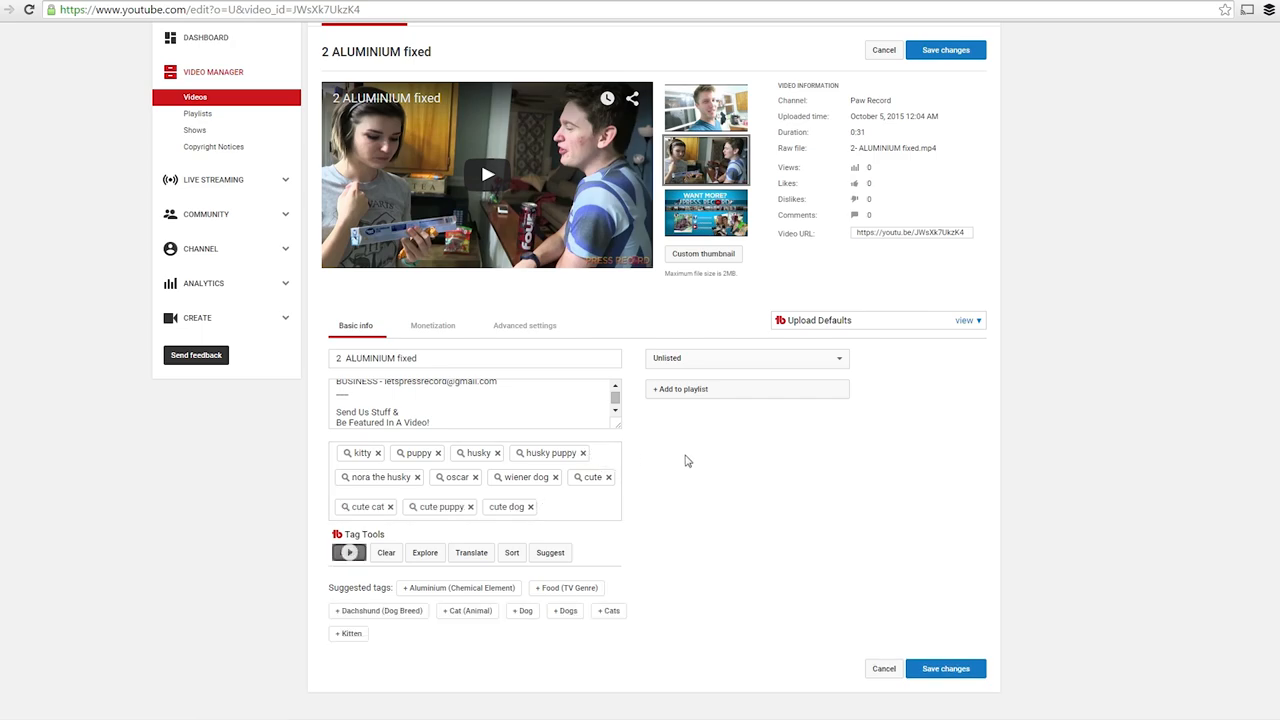
left_click(472, 552)
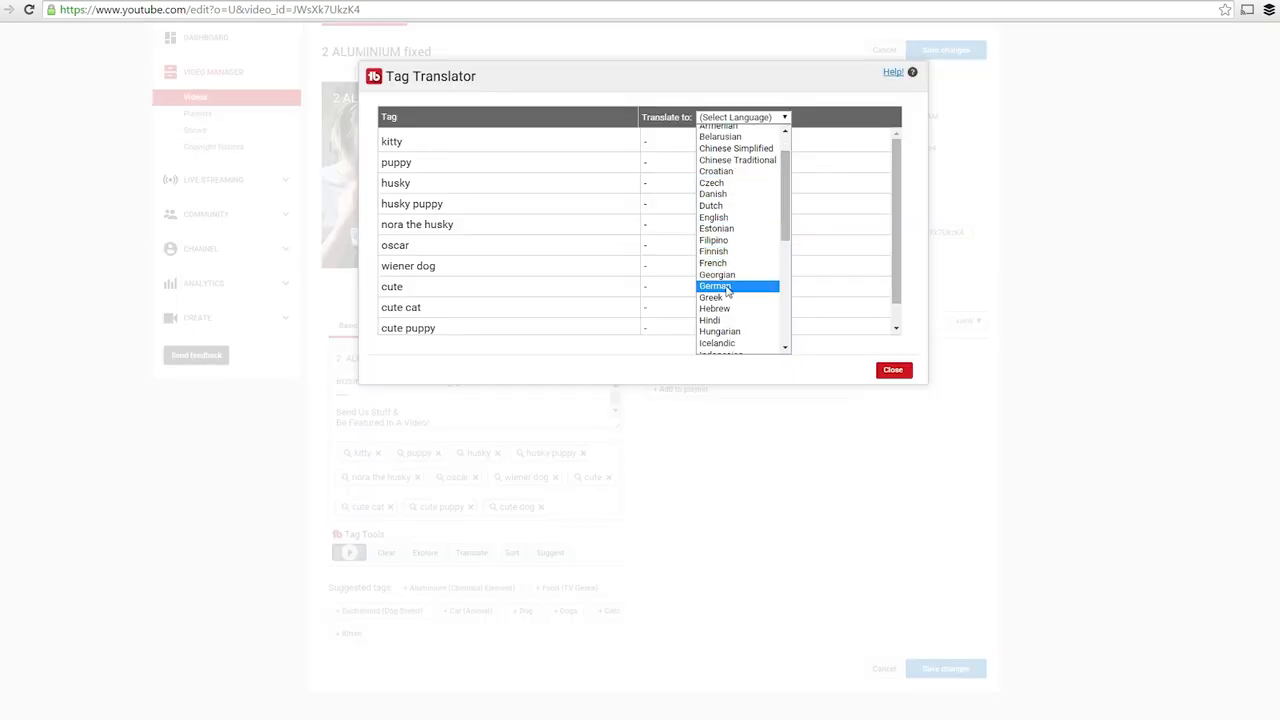
Step: Translate the video's tags into German (e.g. Hündchen, Schlittenhund)
left_click(714, 286)
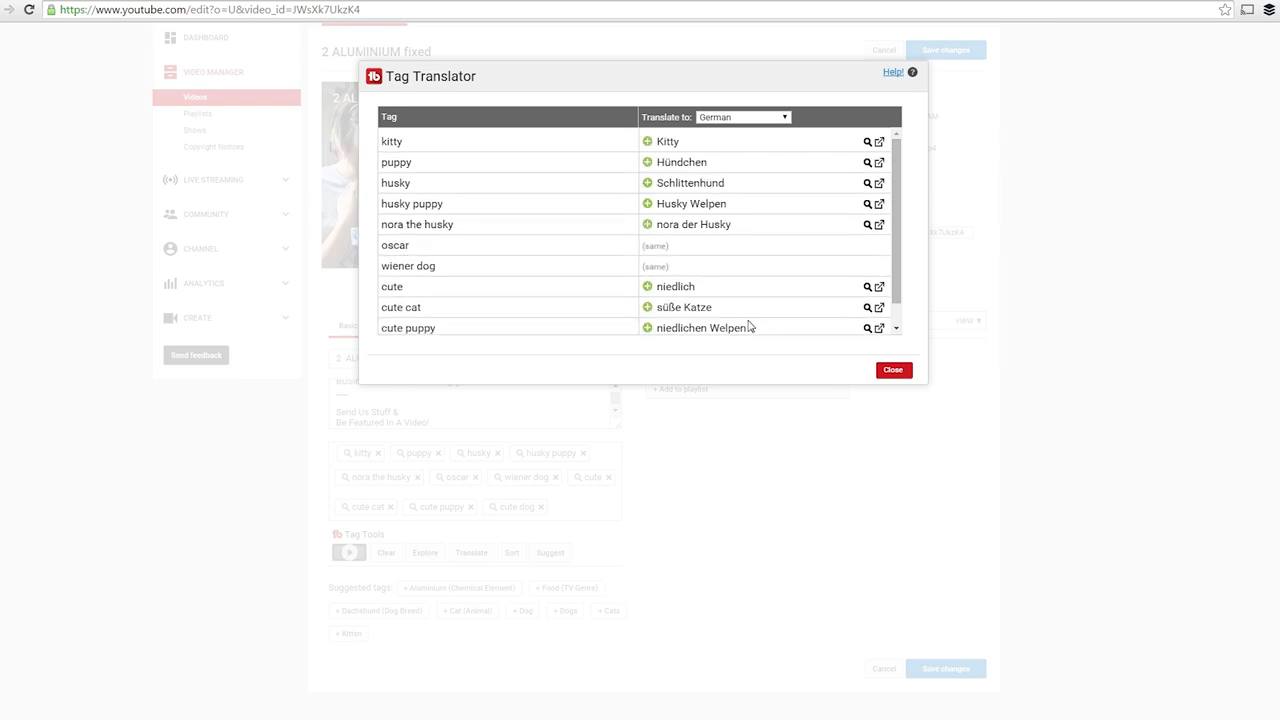
mouse_move(648, 164)
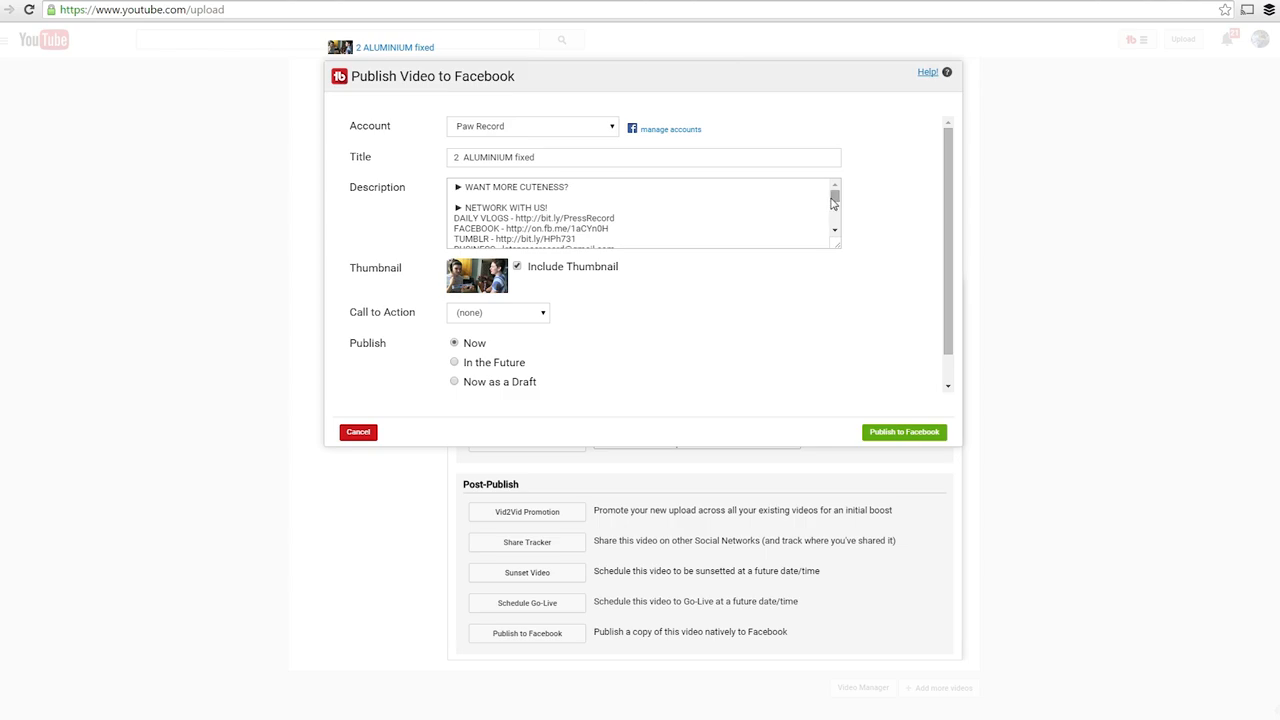
Step: Set the Facebook post's call to action to Watch More, then move on to the Url field and Publish options
left_click(496, 312)
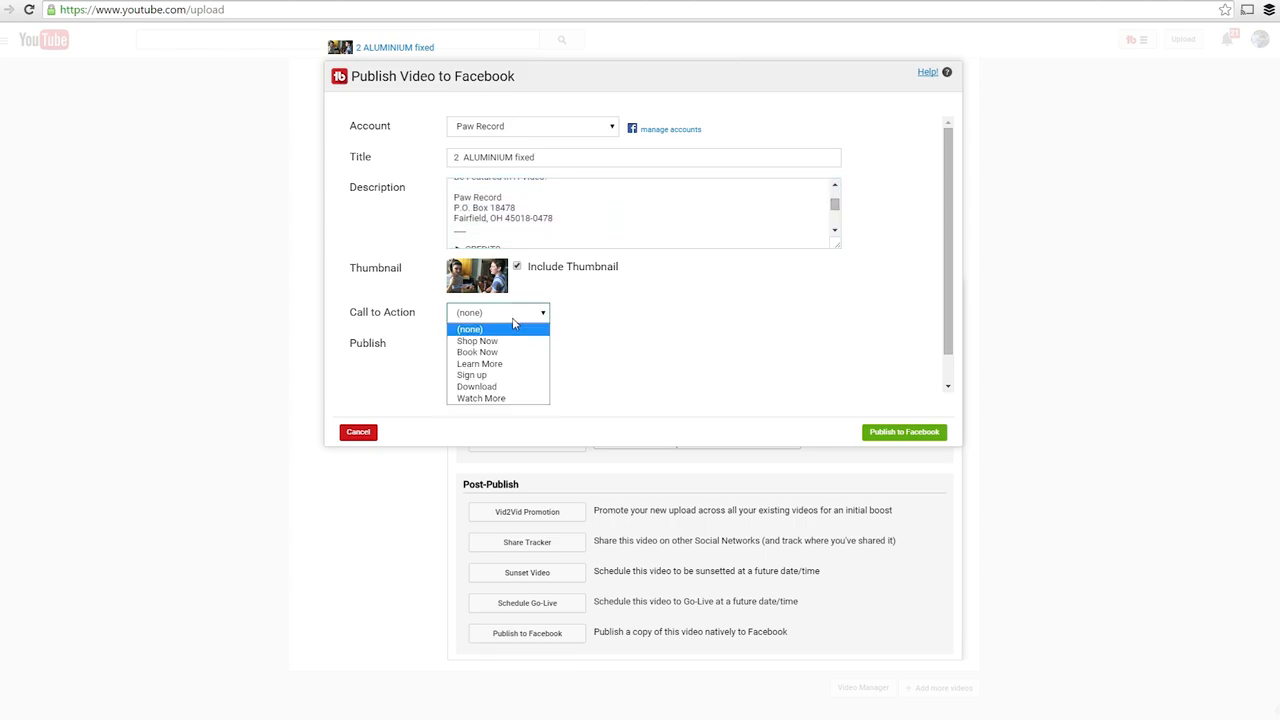
left_click(480, 398)
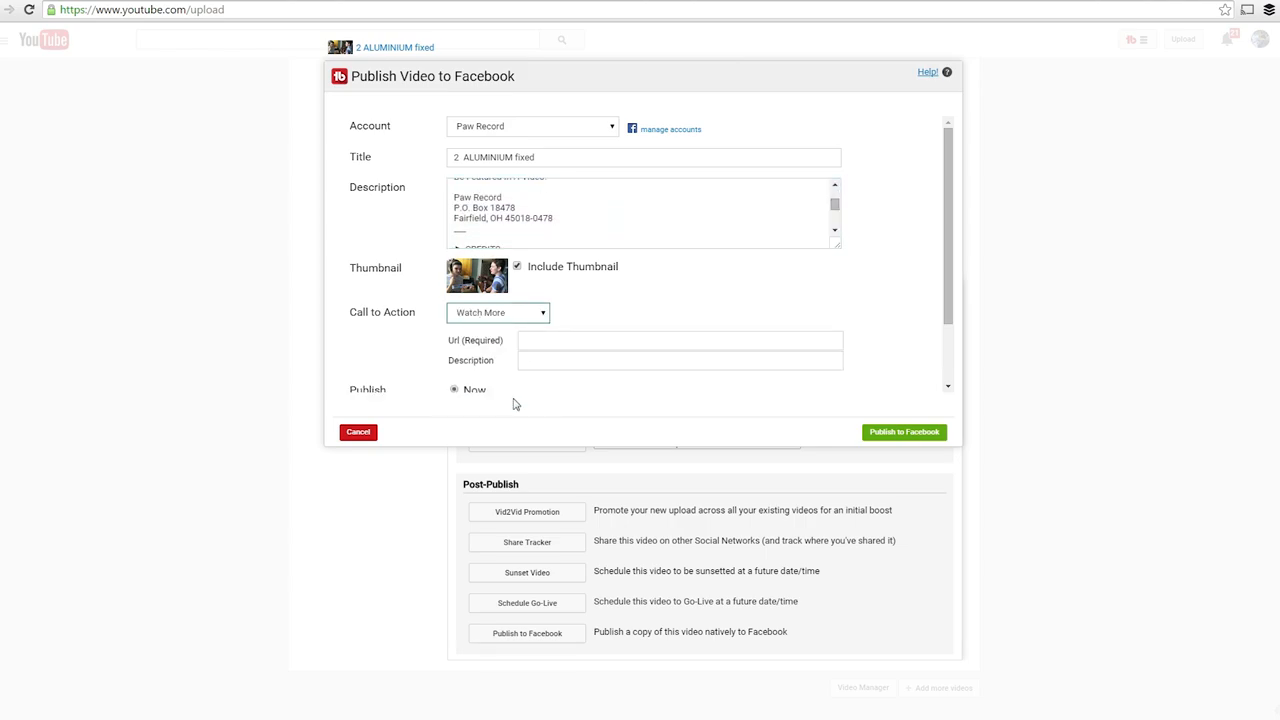
left_click(680, 340)
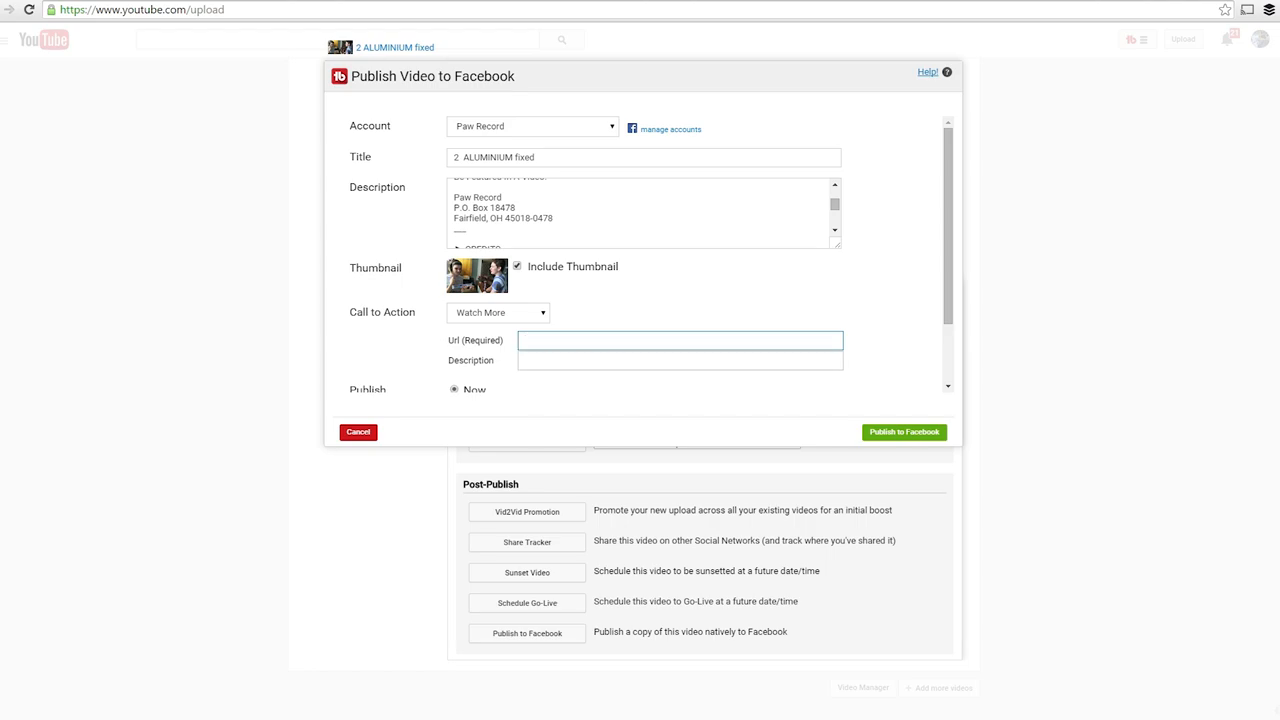
scroll("down", 3)
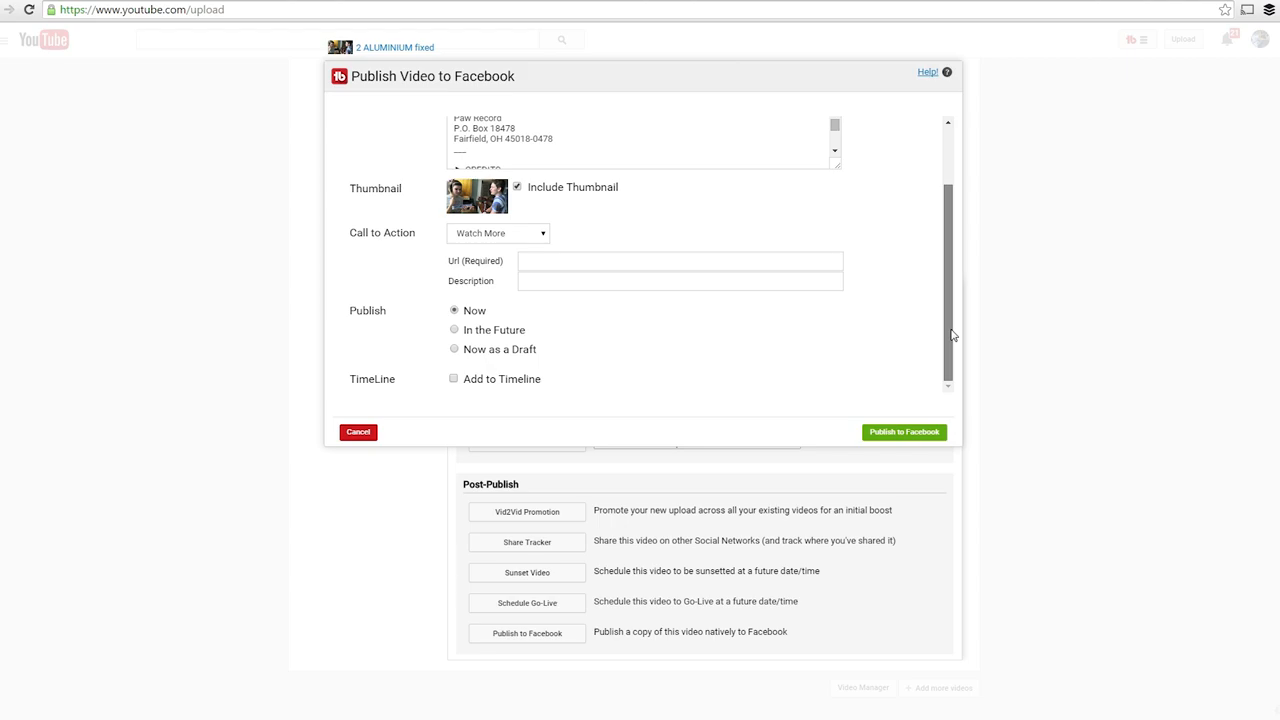
left_click(904, 432)
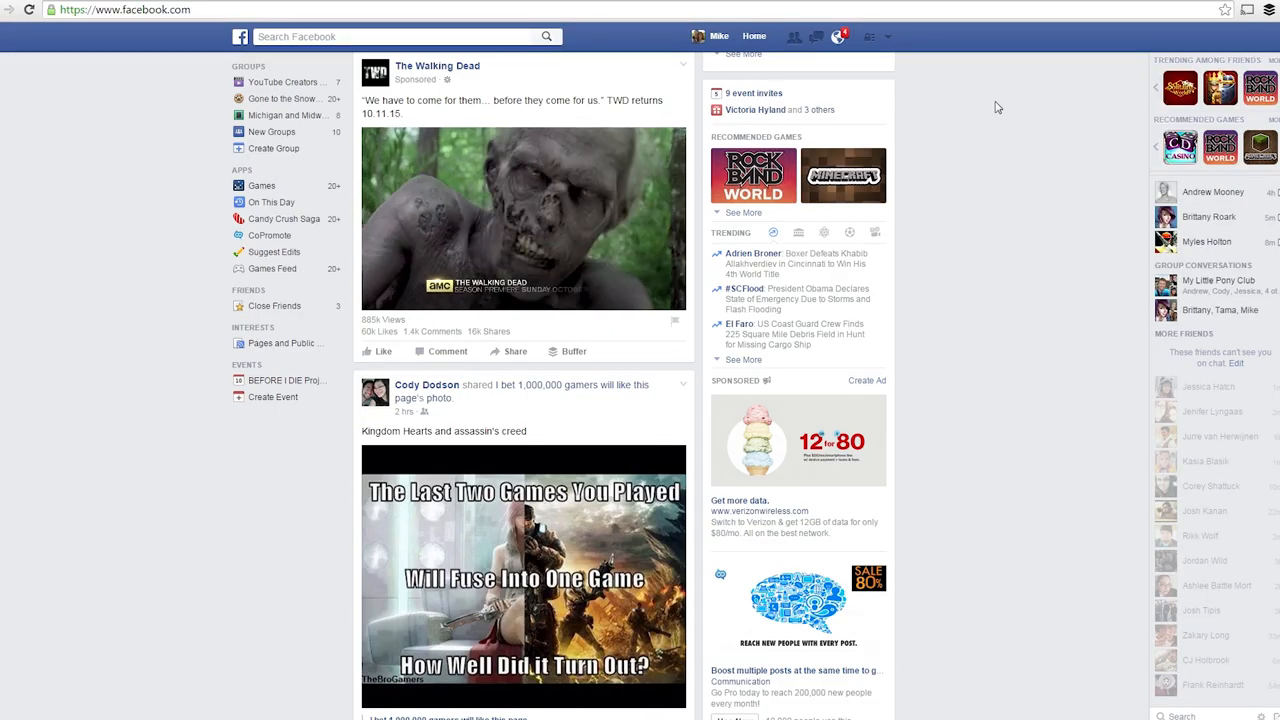
scroll("down", 3)
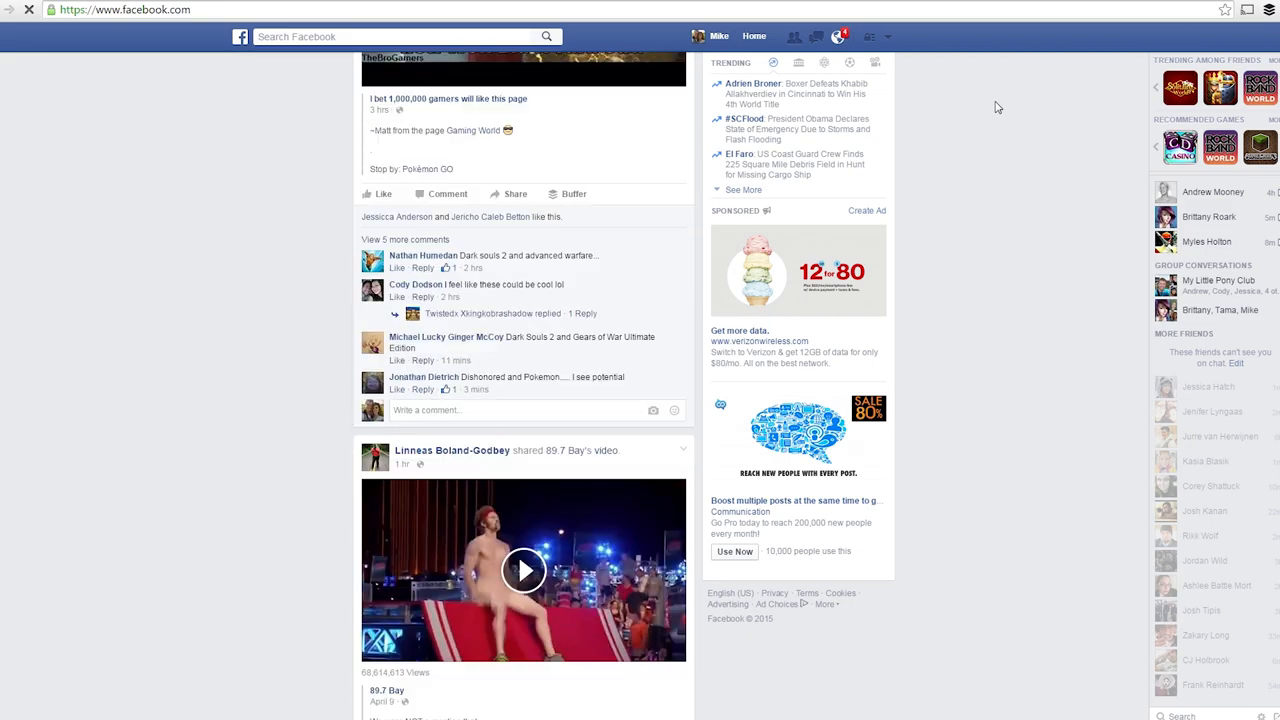
scroll("down", 3)
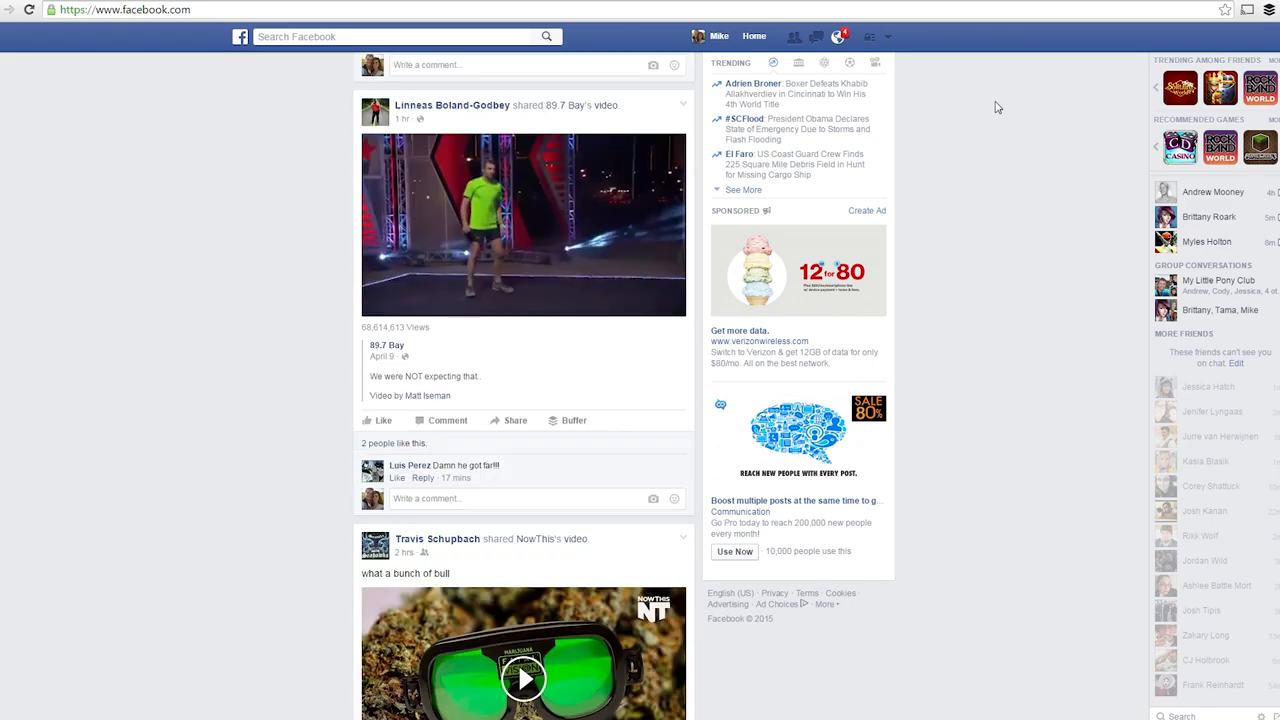
scroll("down", 3)
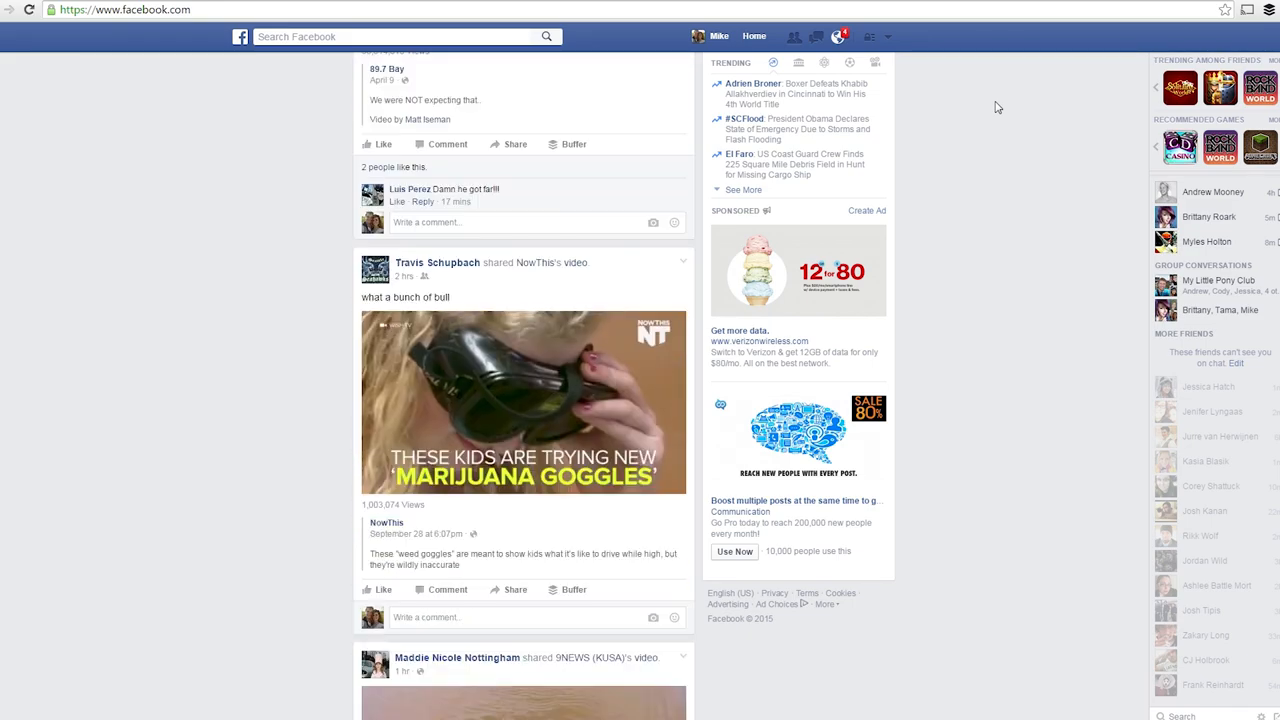
scroll("down", 3)
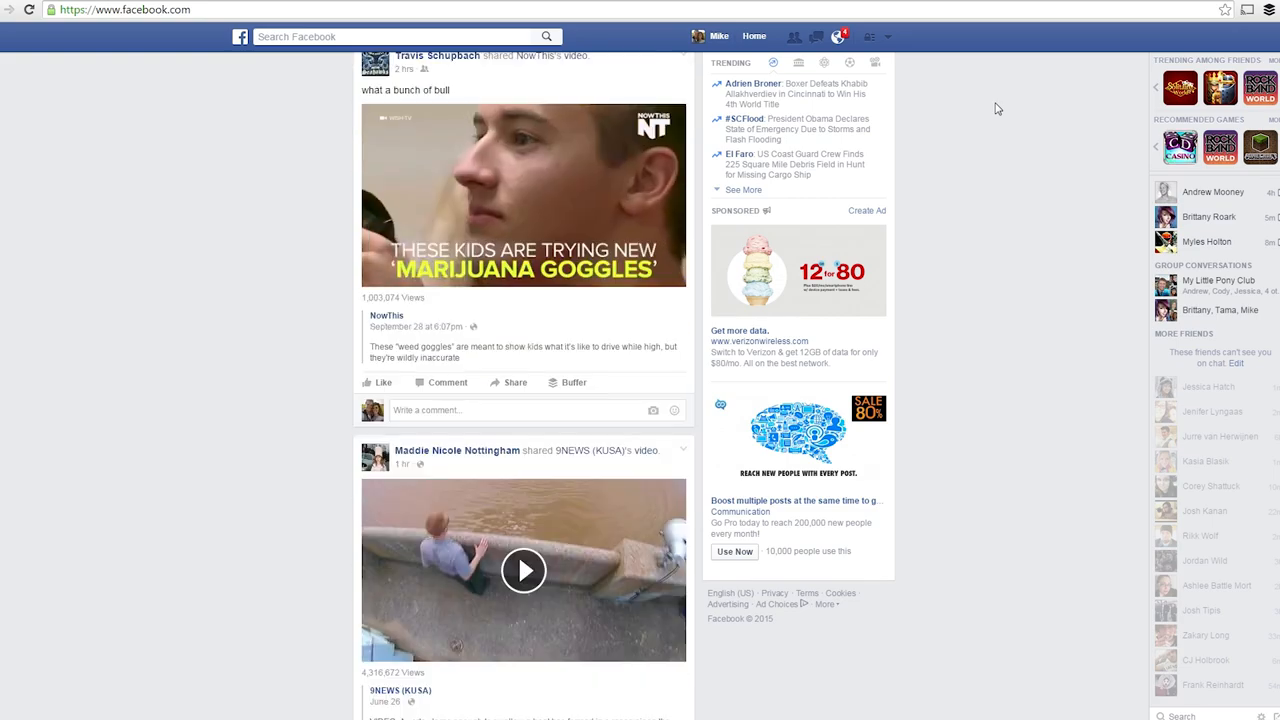
scroll("down", 3)
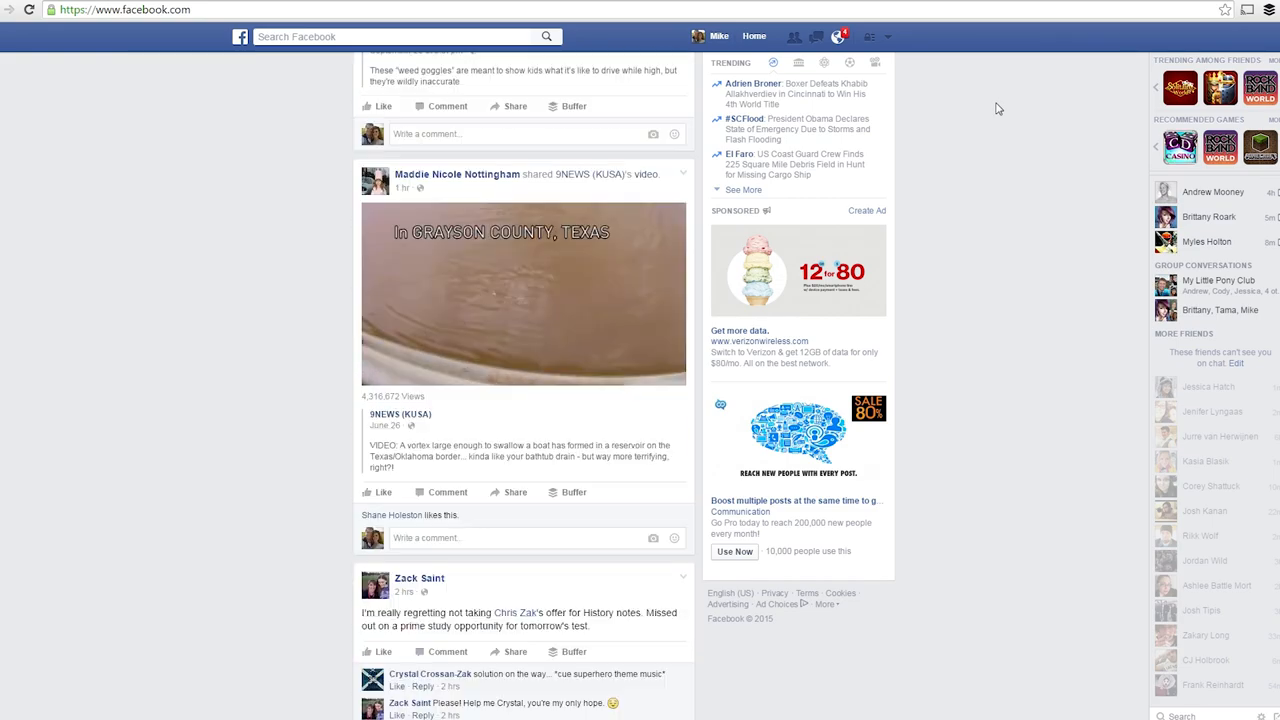
scroll("down", 3)
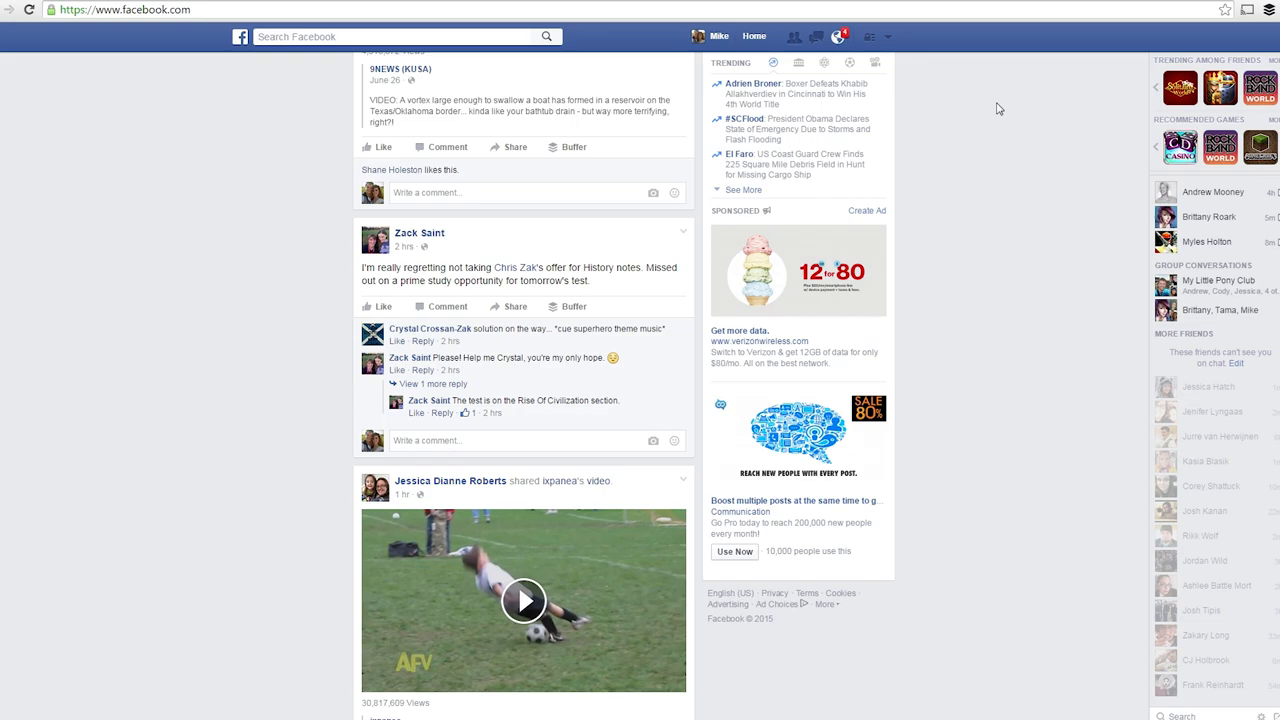
scroll("down", 3)
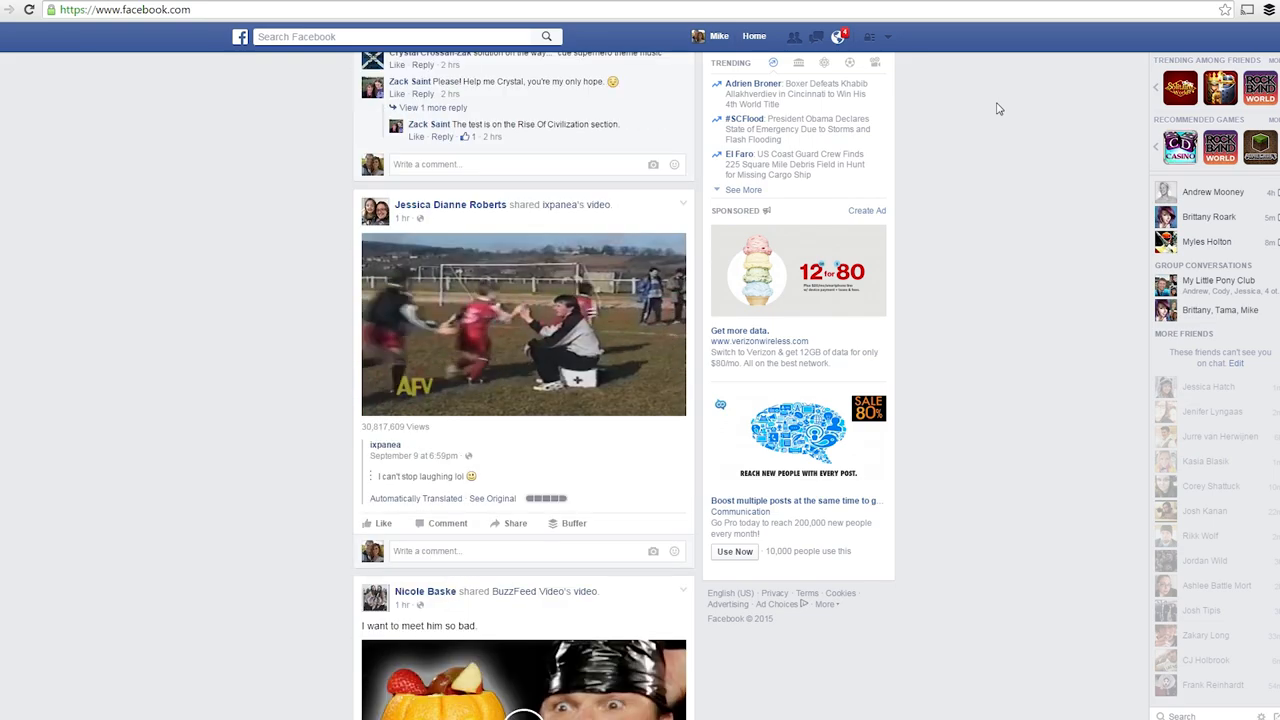
scroll("down", 3)
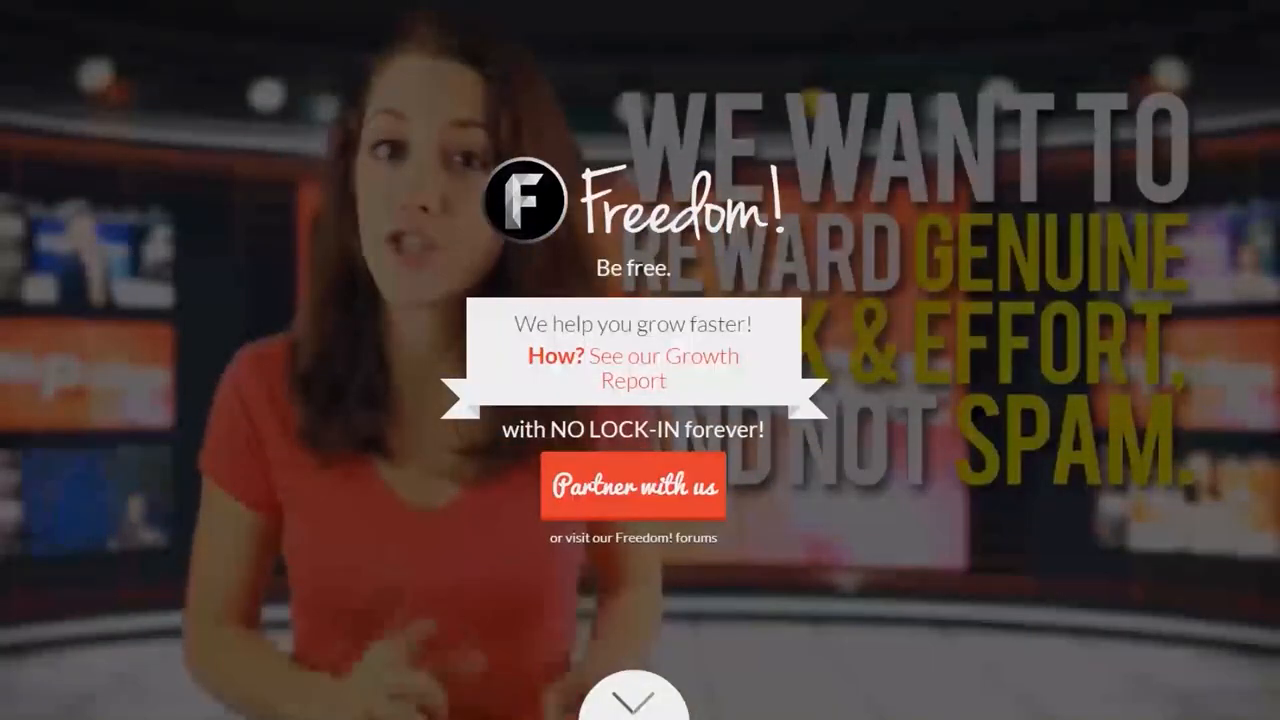
Step: Scroll through the Freedom! features list into the royalty-free music library grouped by artists and genres
scroll("down", 3)
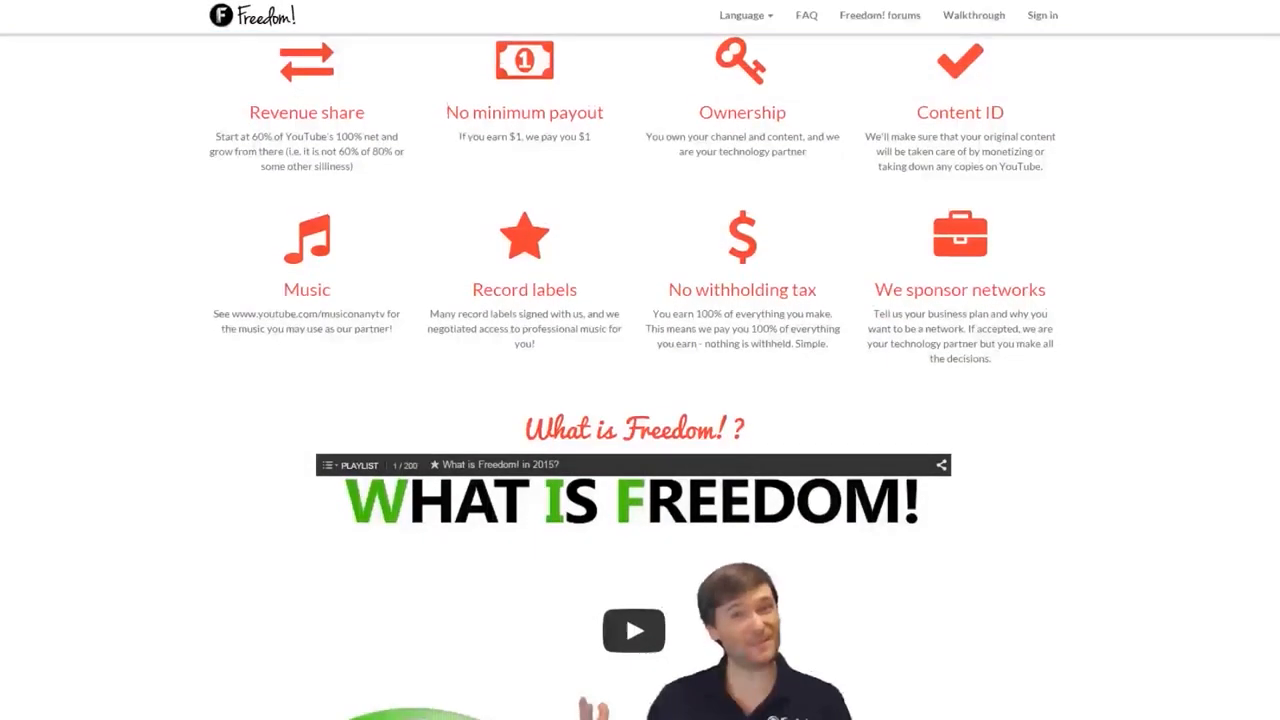
scroll("down", 3)
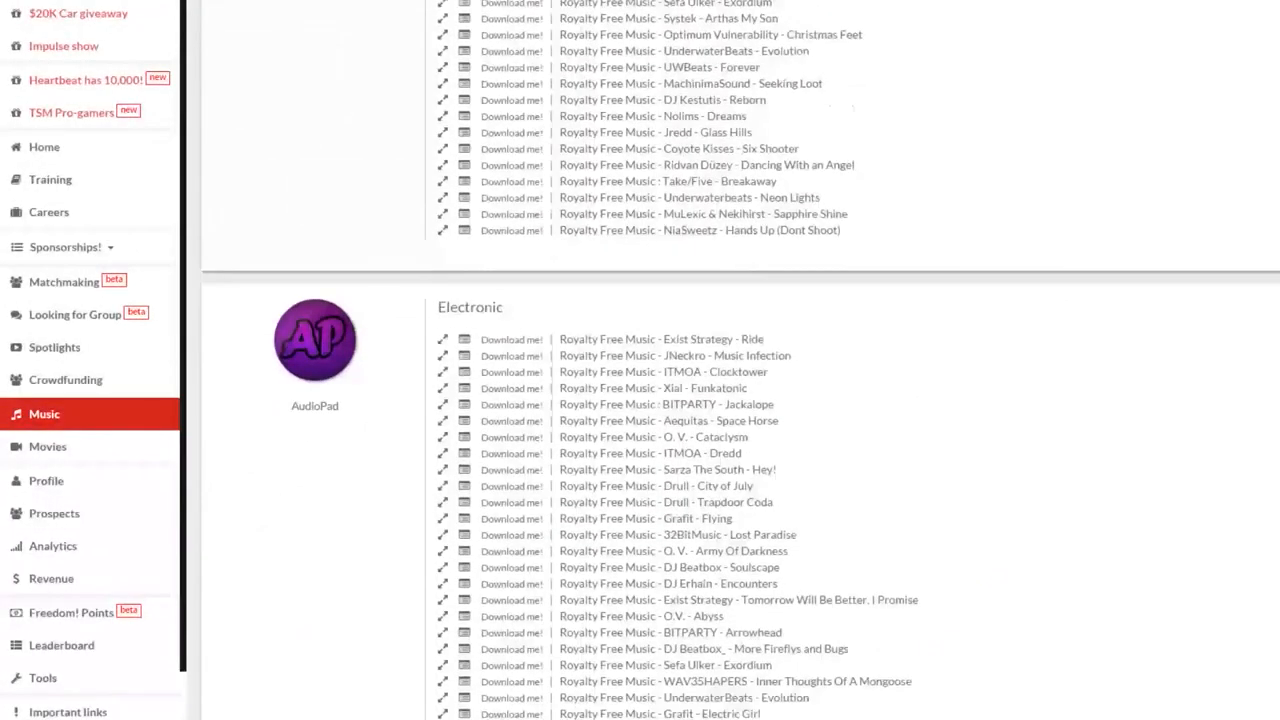
scroll("down", 3)
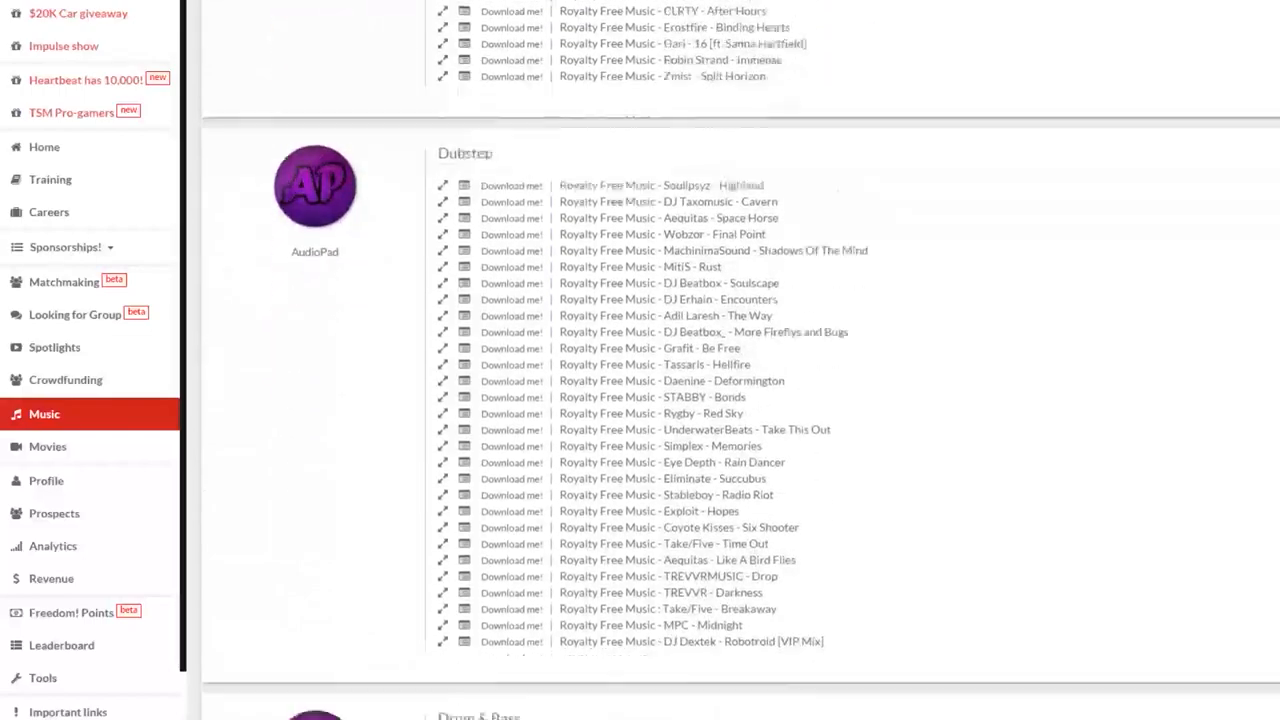
scroll("down", 3)
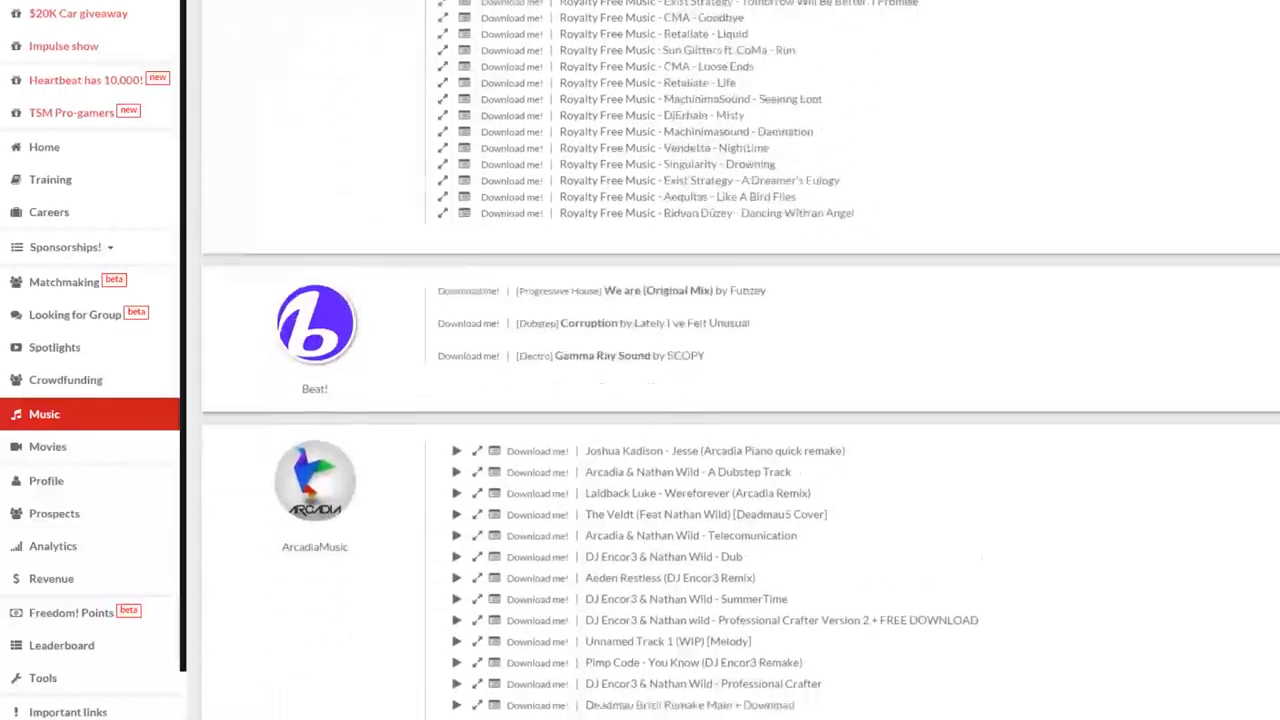